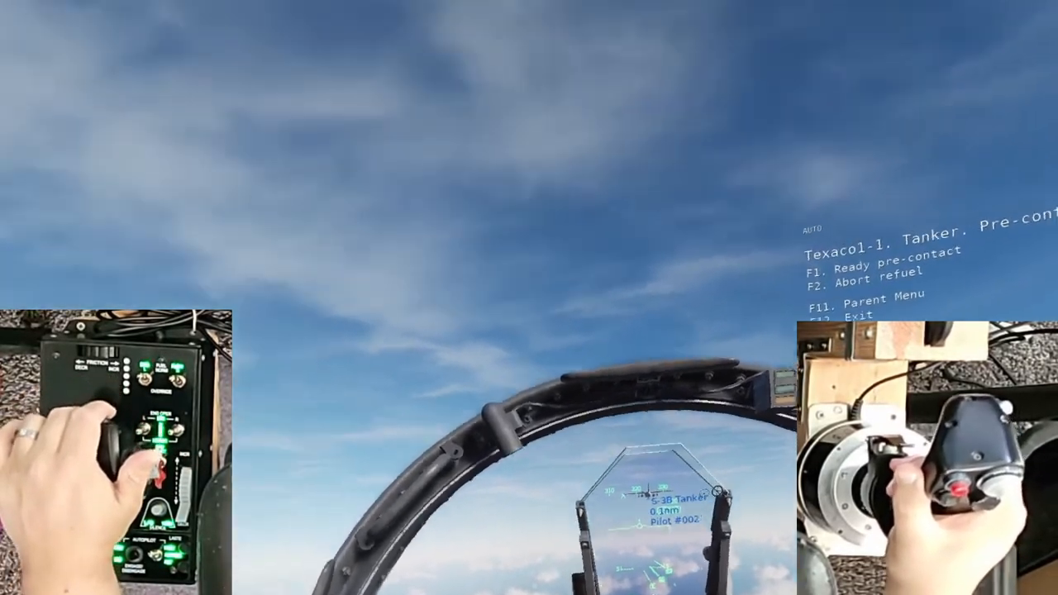
- Radio Texaco 1-1 'Ready pre-contact' from the tanker menu, holding about 0.1 nm behind
key(F1)
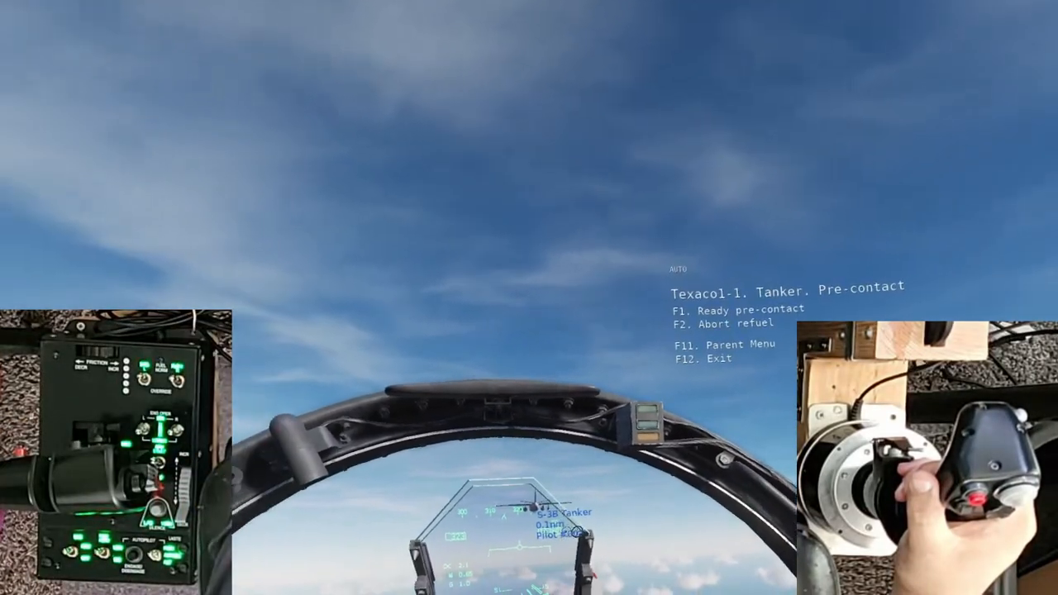
key(f1)
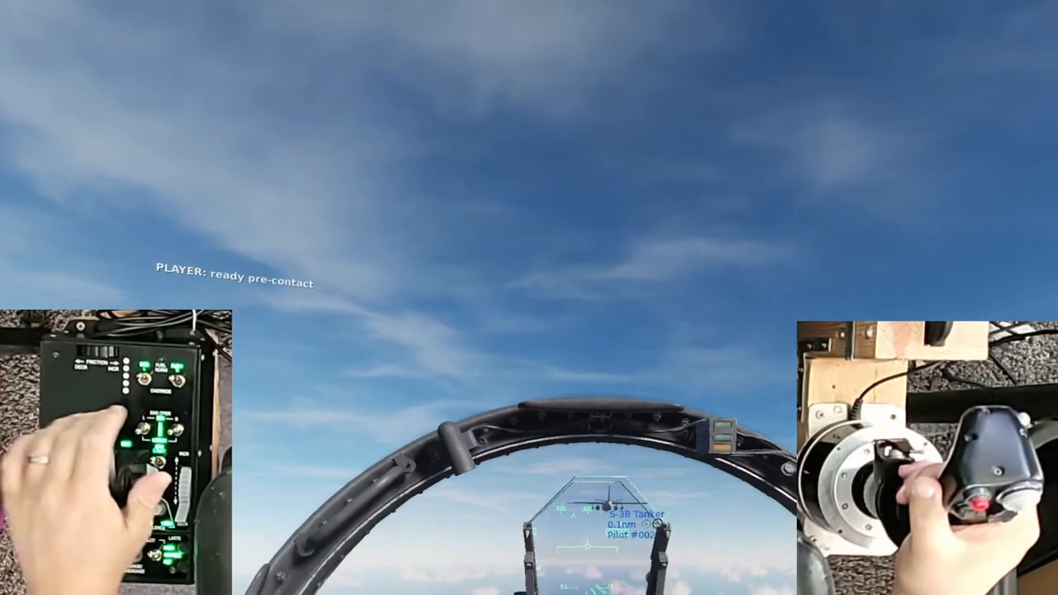